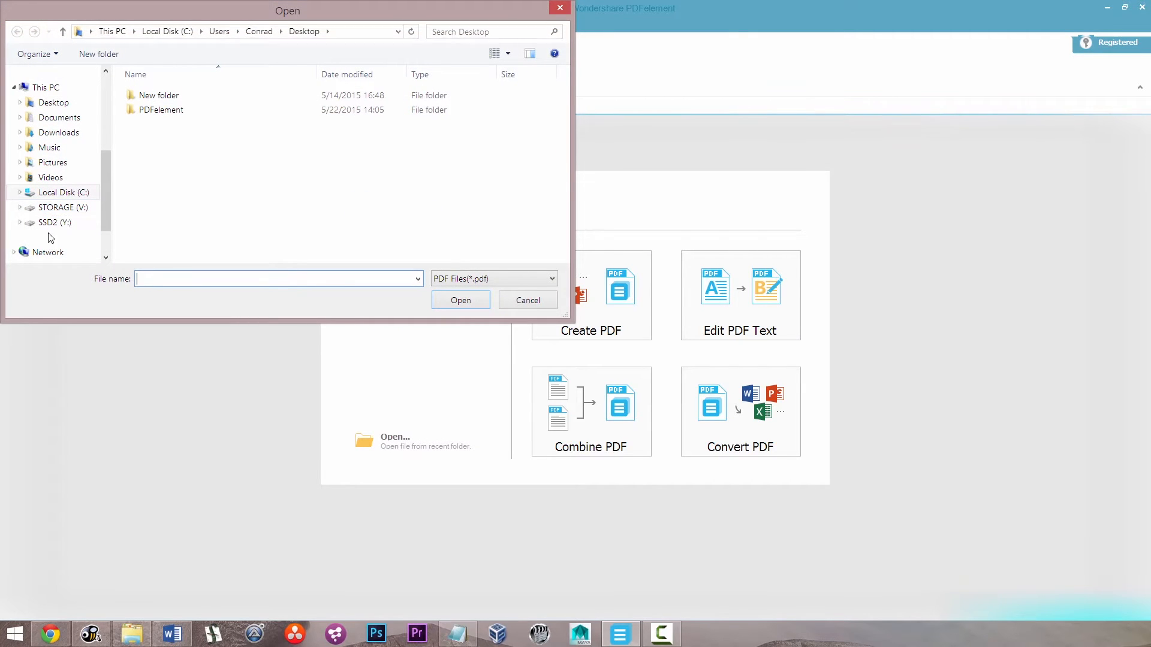
Load 'scaned pdf files.pdf' from SSD2 > Editing > Wondersoft
click(54, 223)
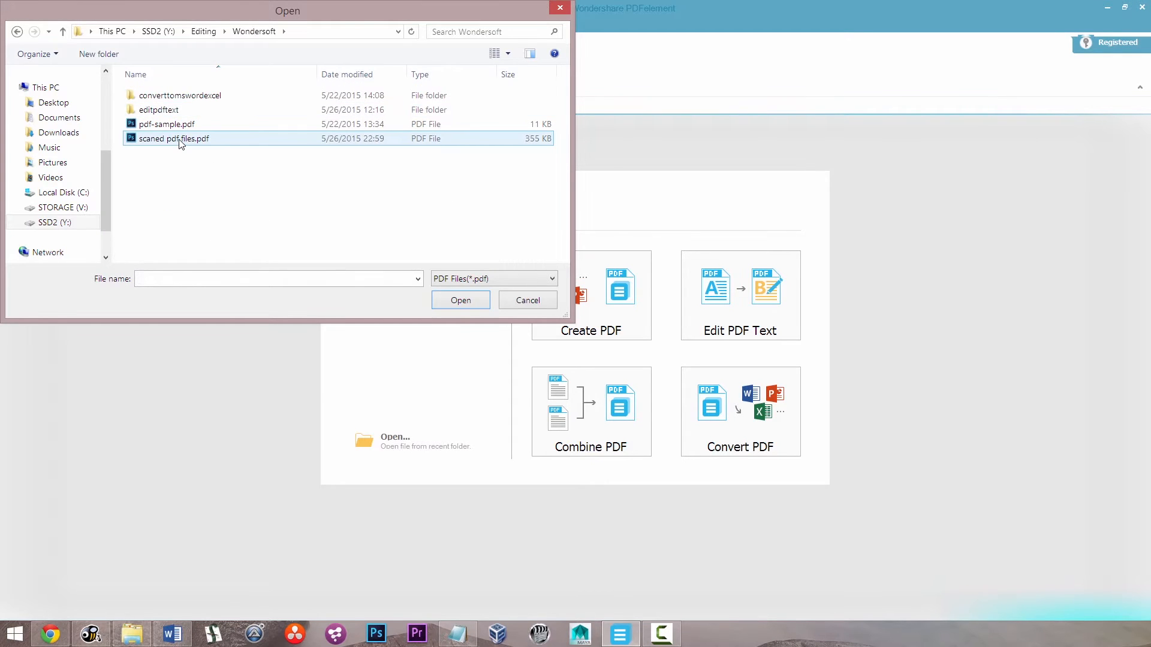
click(460, 300)
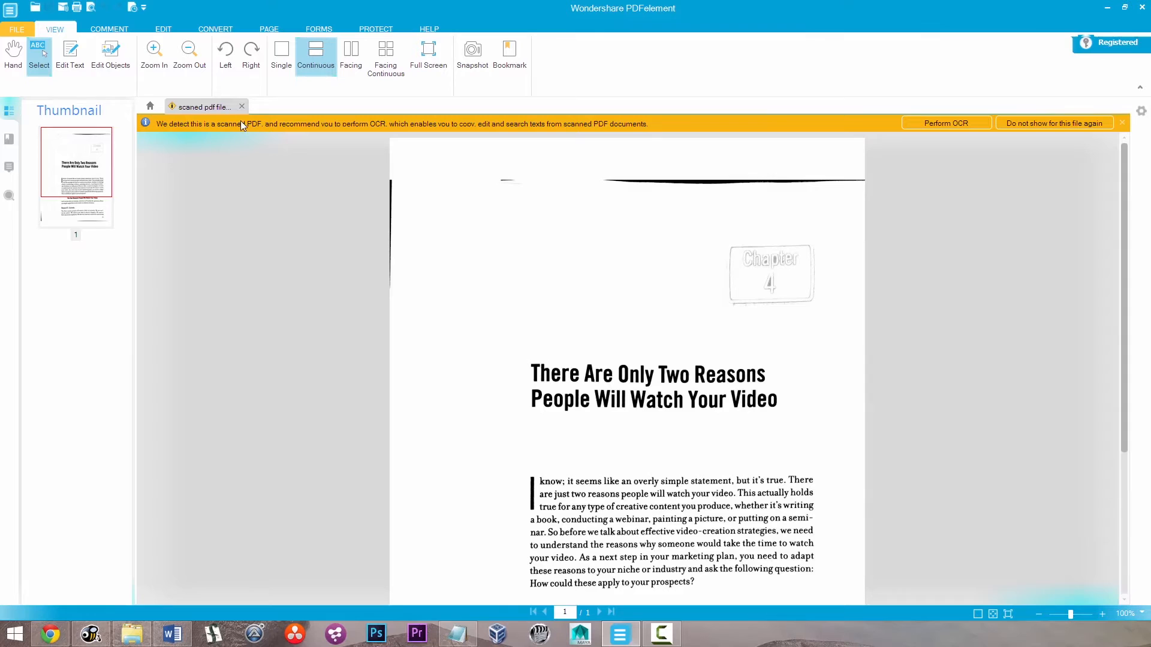
Zoom the scanned chapter page in to 150% to read the title
click(154, 52)
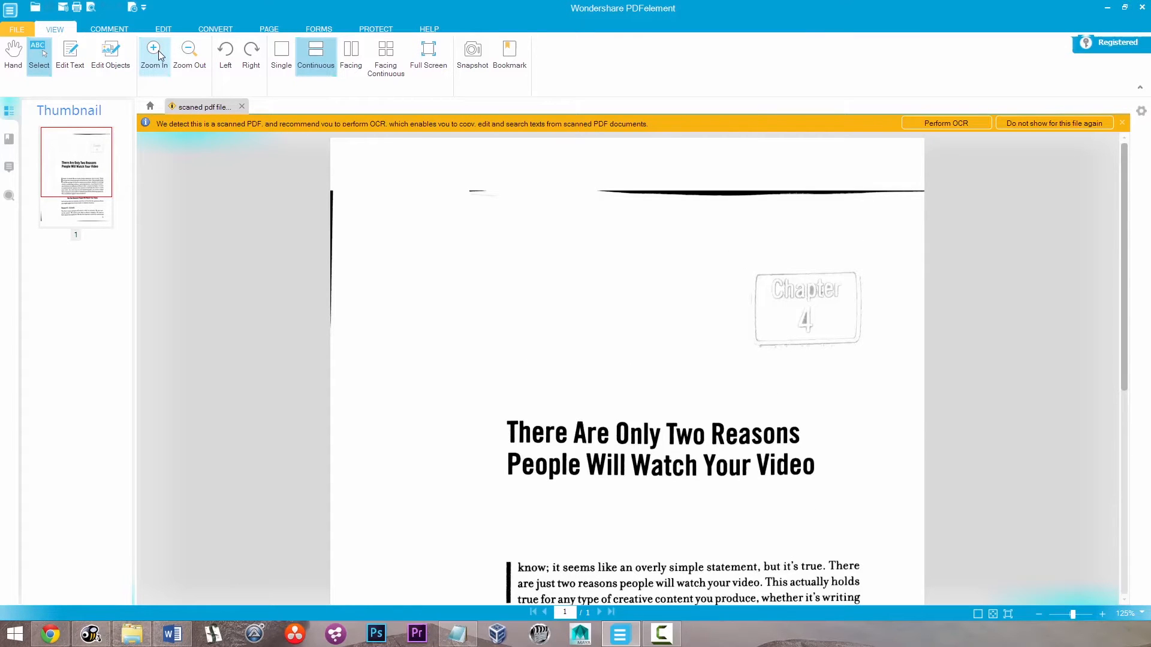
click(153, 51)
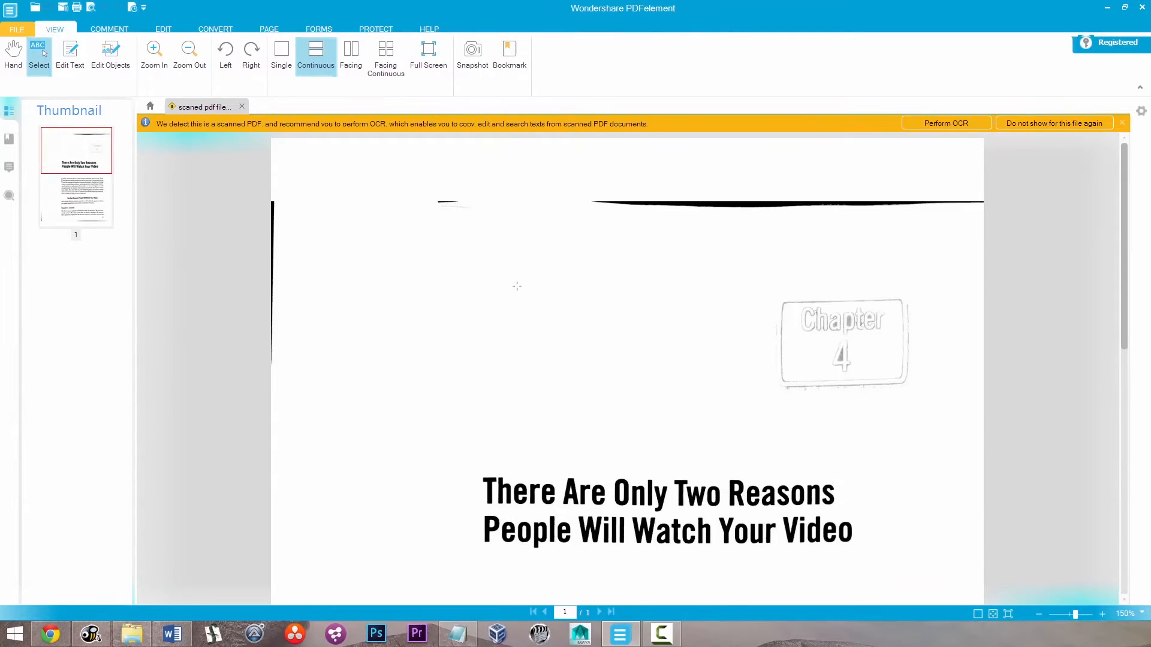
mouse_move(181, 131)
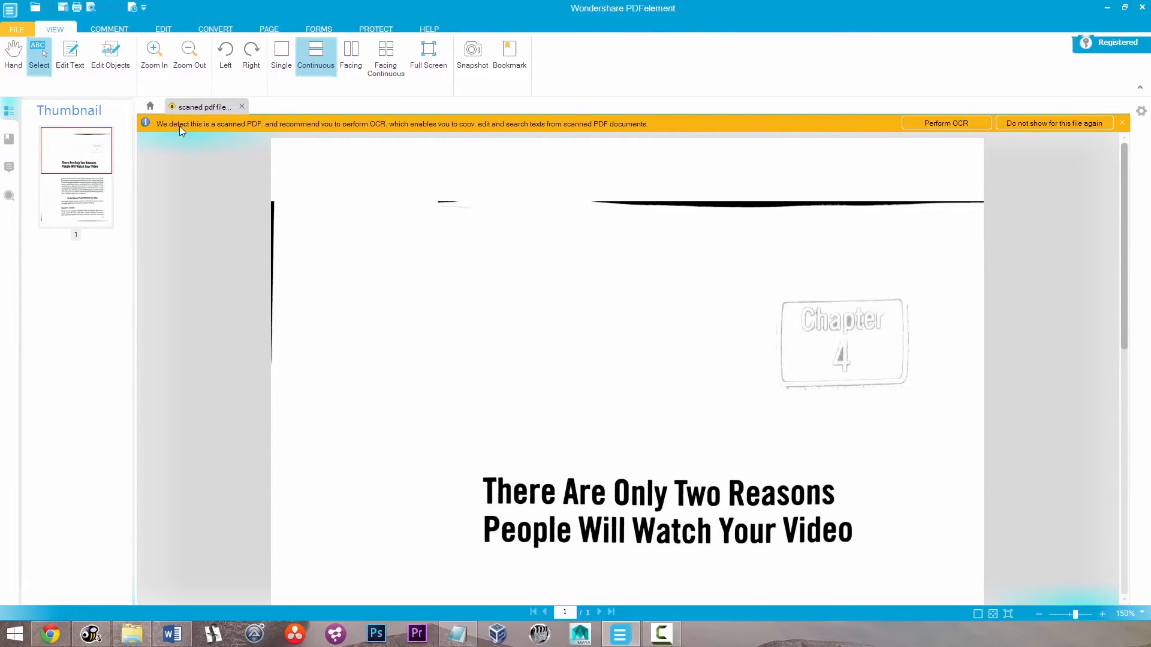
mouse_move(512, 126)
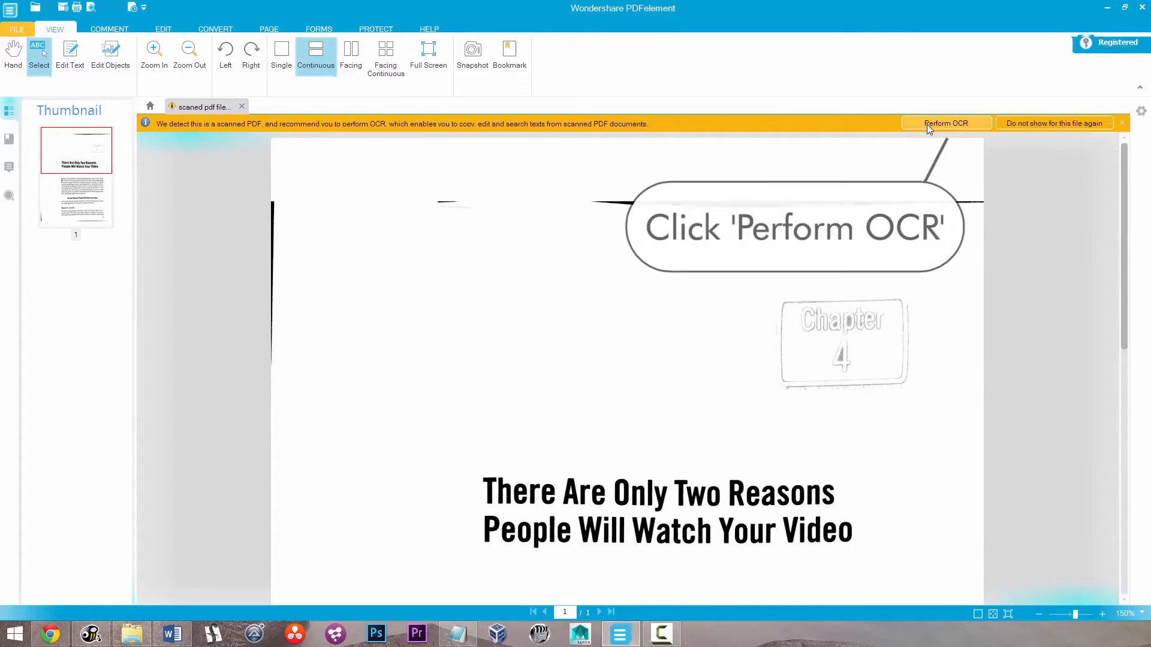
Perform OCR on page 1 only, producing a new editable-text document tab
click(946, 123)
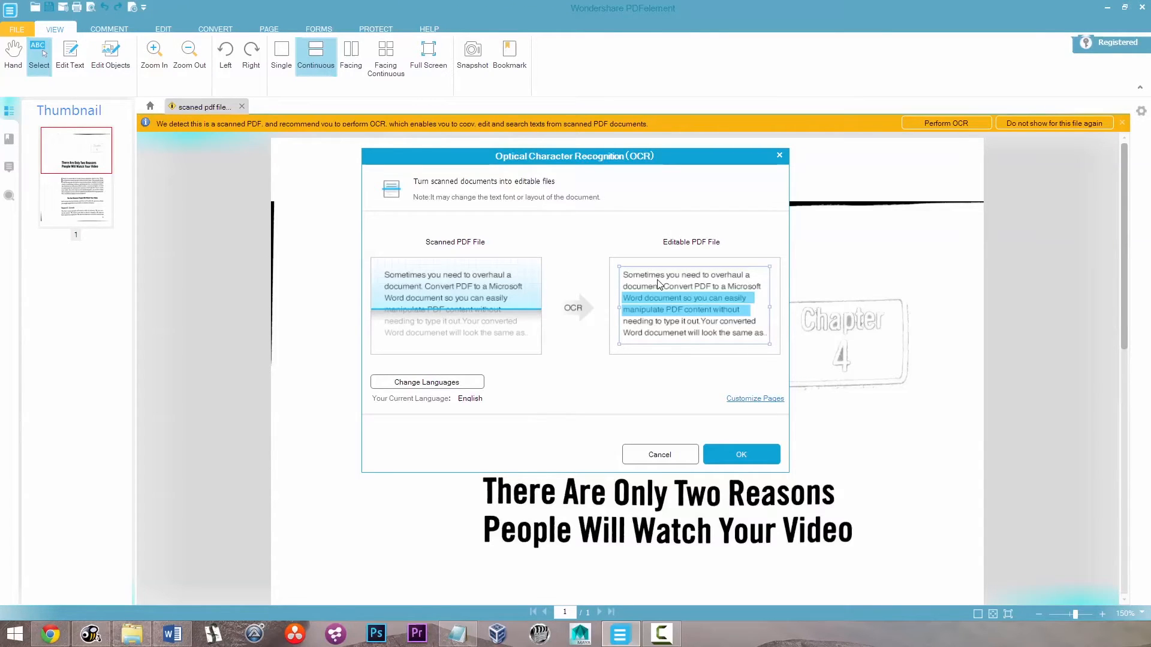
mouse_move(467, 400)
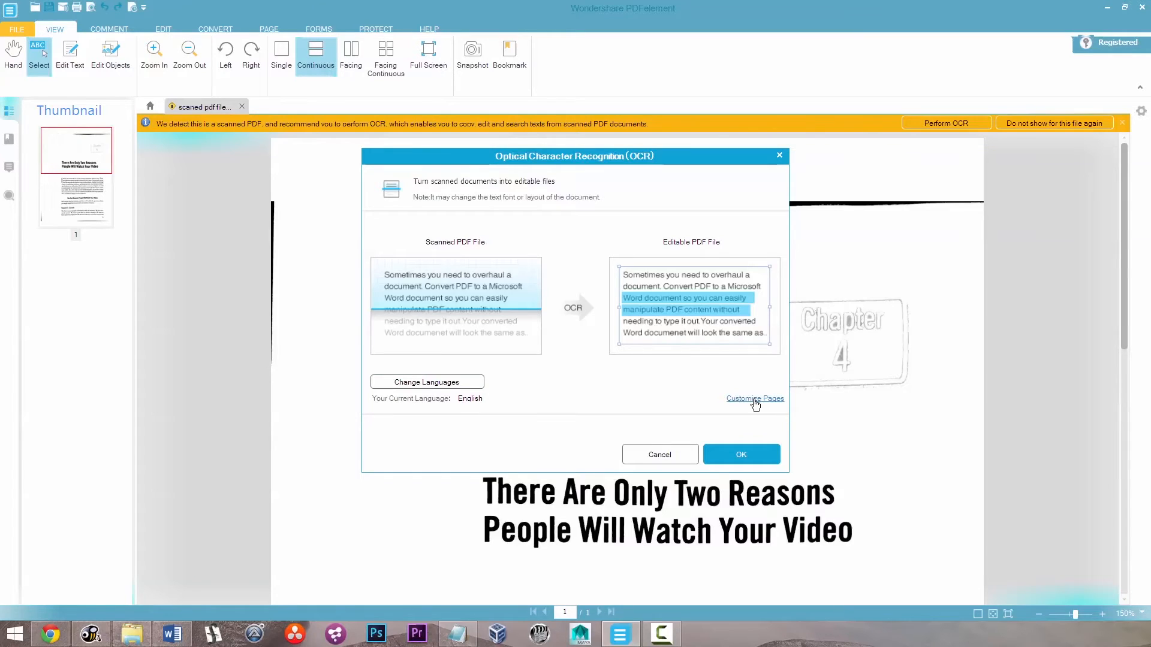
click(754, 399)
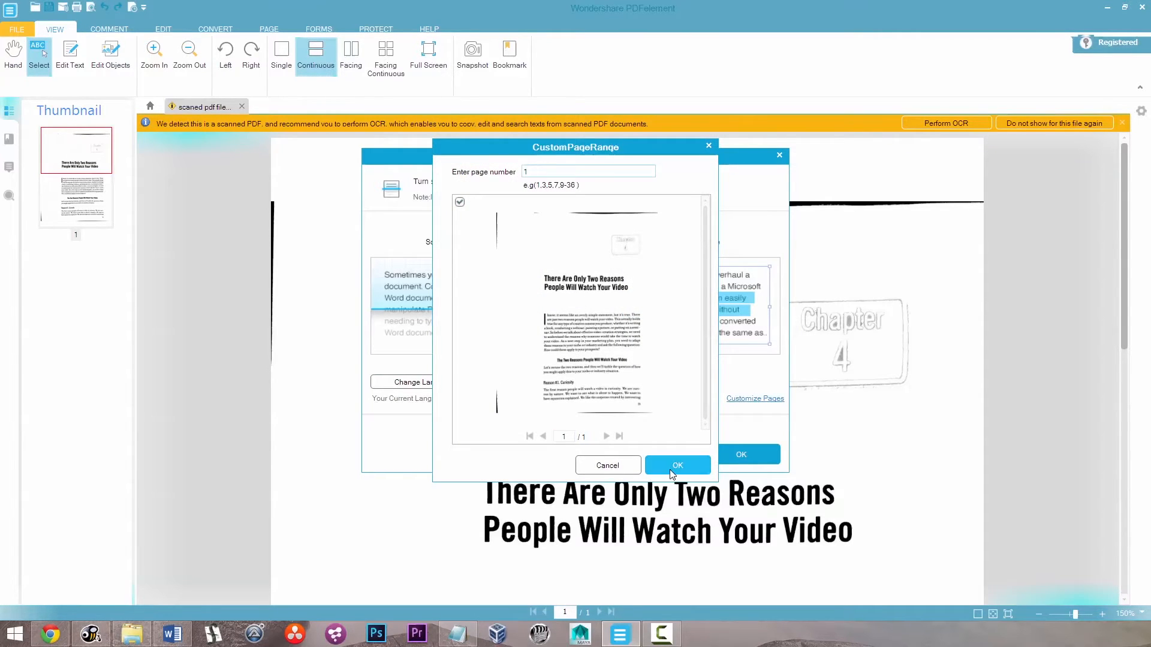
click(676, 465)
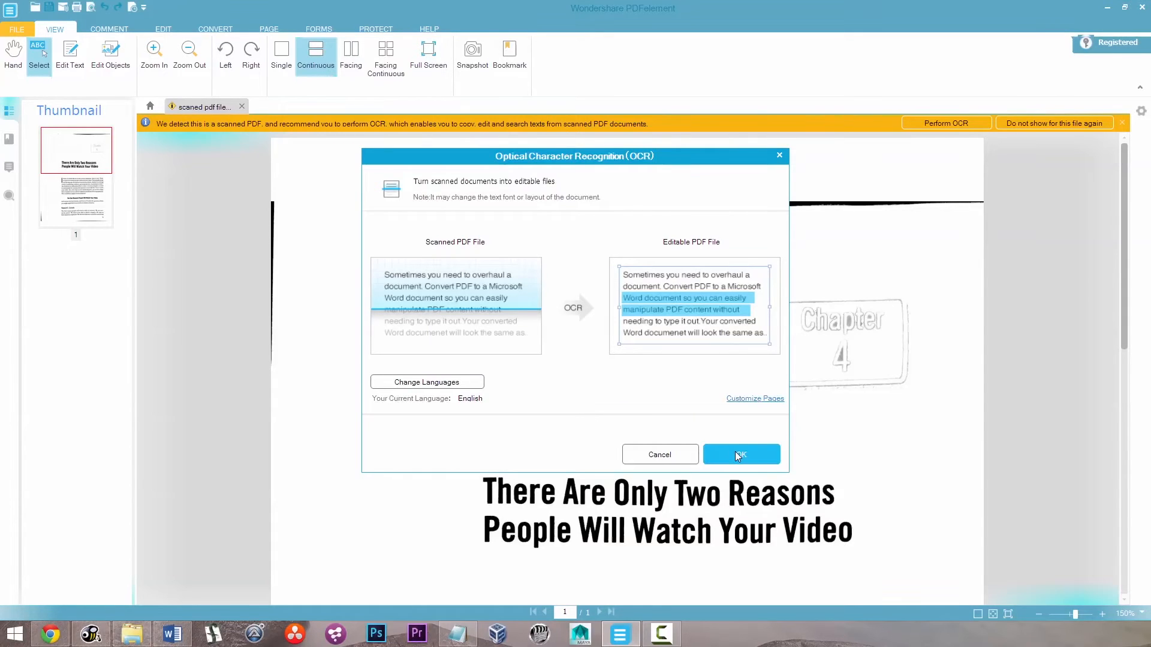
click(741, 454)
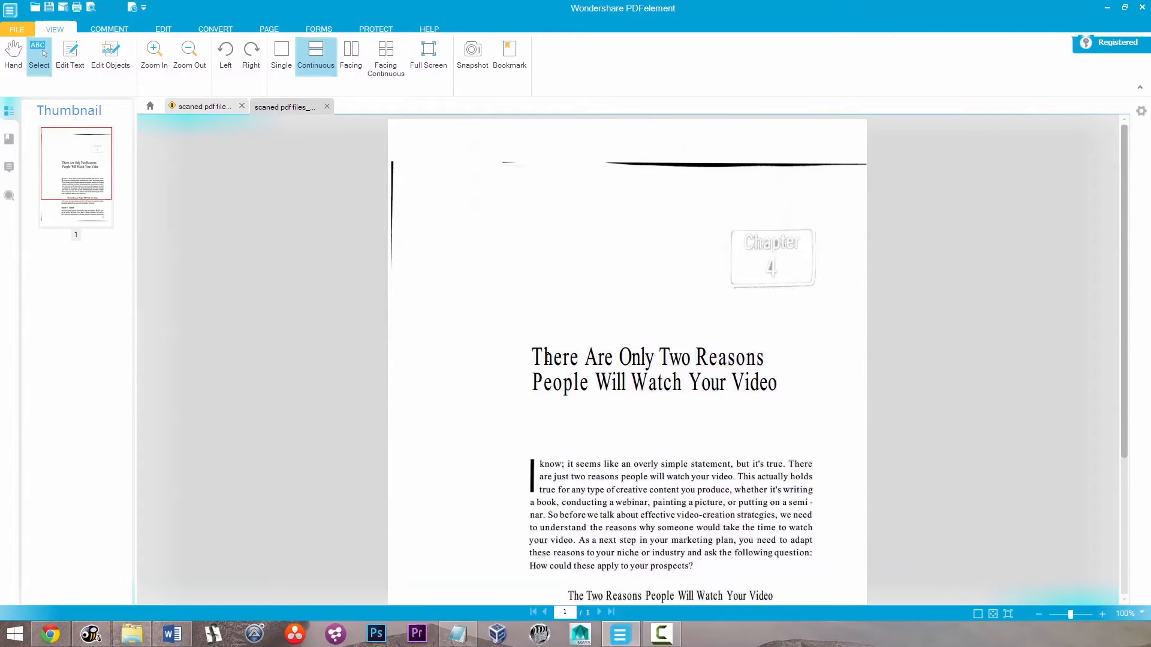
drag(540, 358, 691, 358)
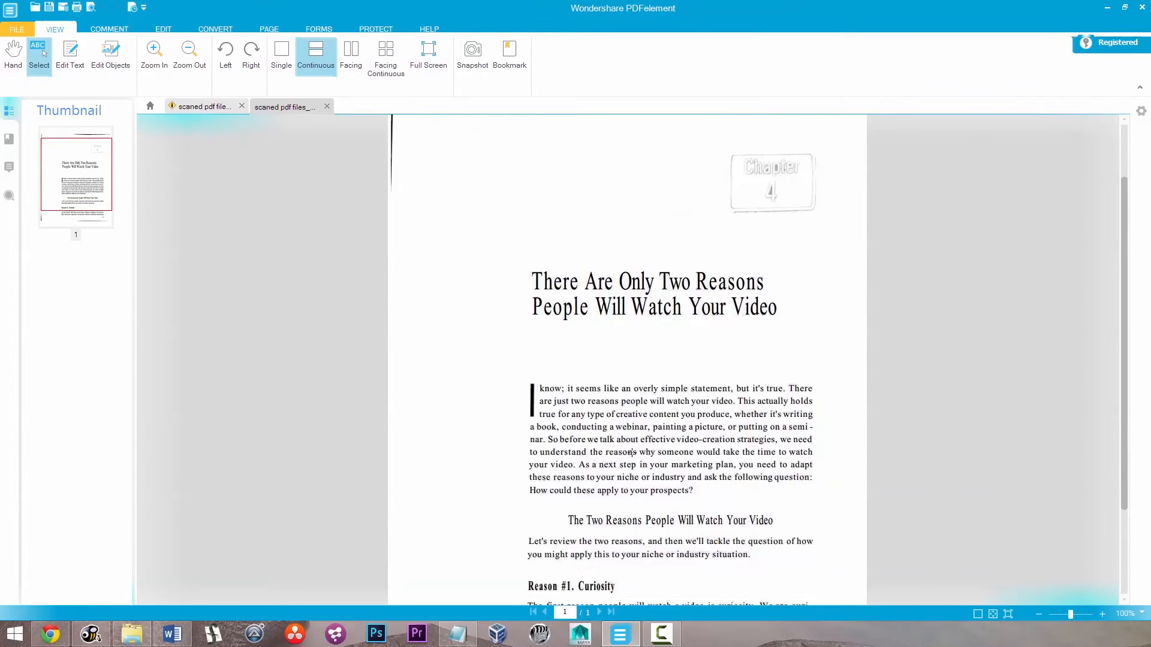
scroll(down, 3)
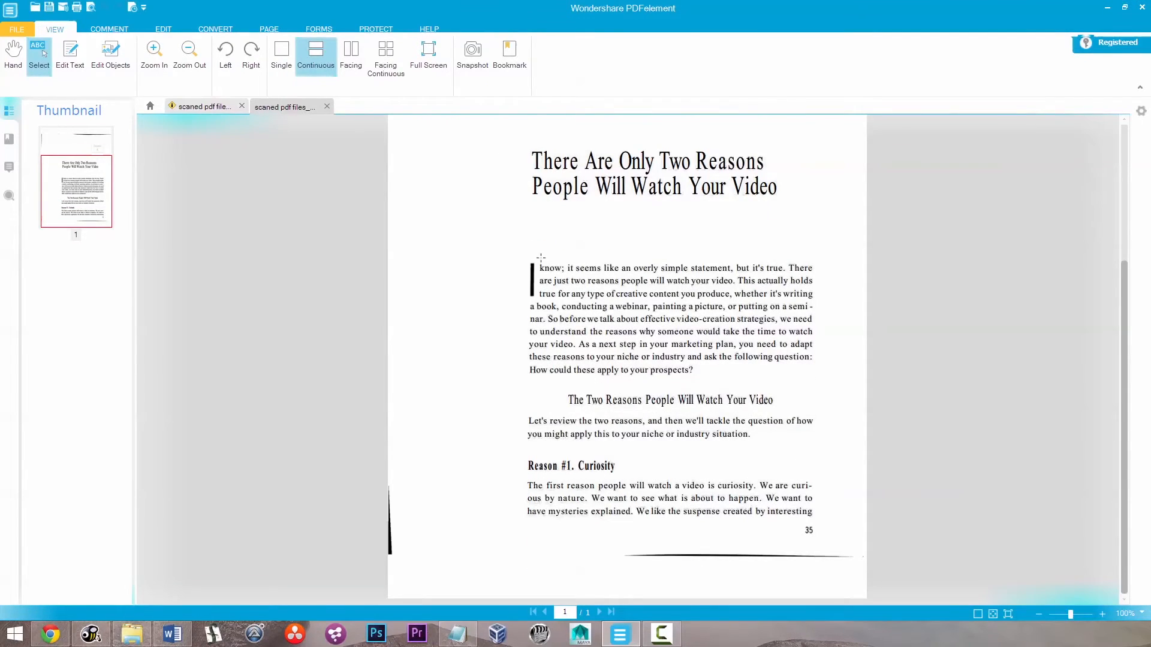
drag(541, 267, 723, 344)
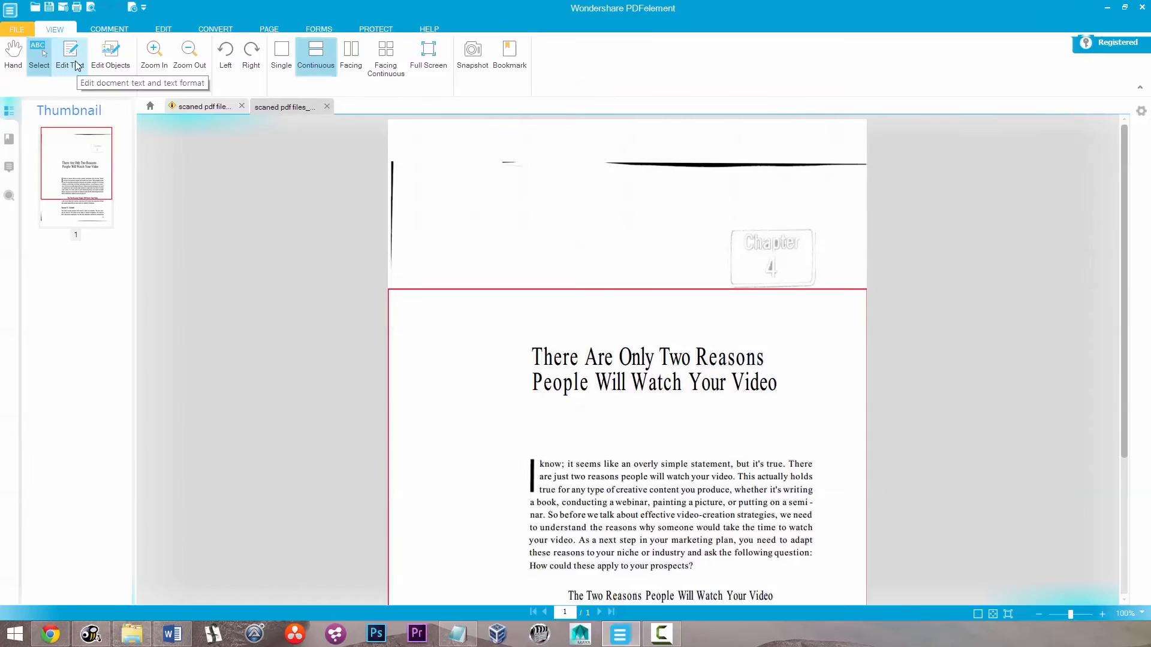
Edit the Reason #1 Curiosity paragraph so 'We like the suspense' reads 'I like the suspense'
click(70, 55)
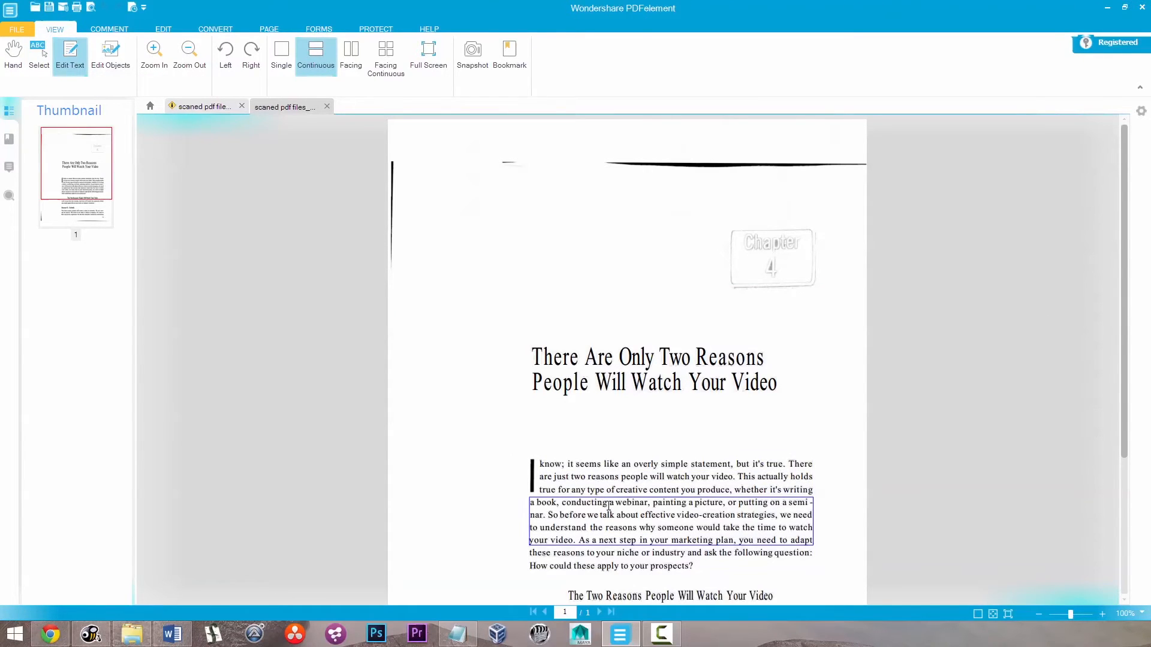
click(163, 29)
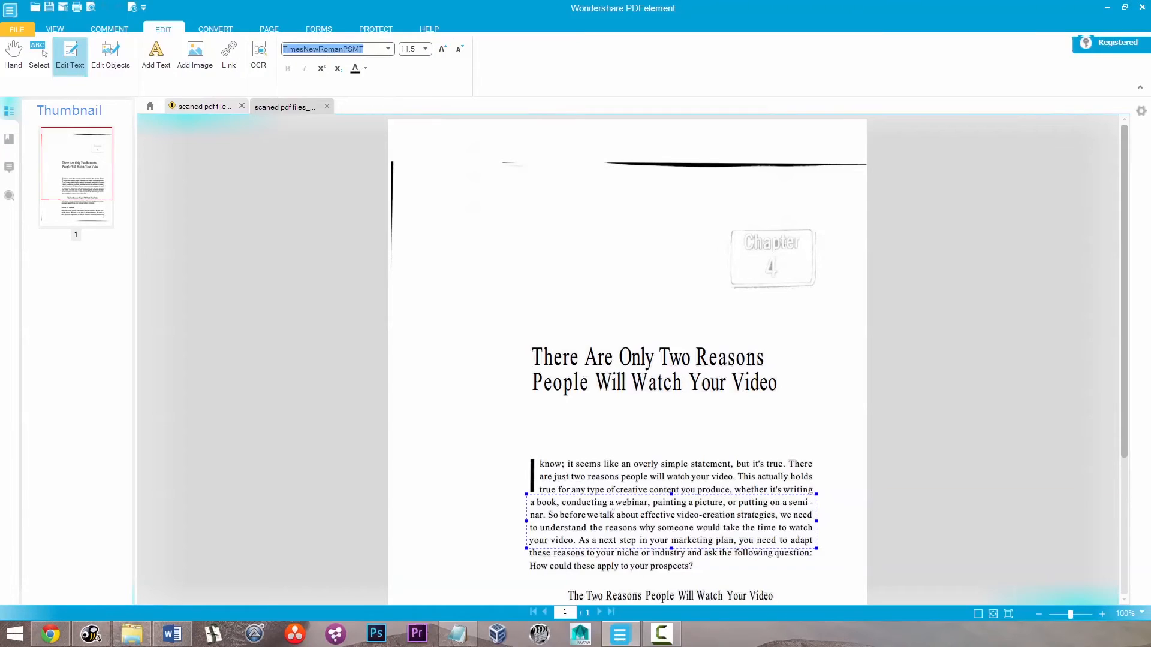
double_click(658, 516)
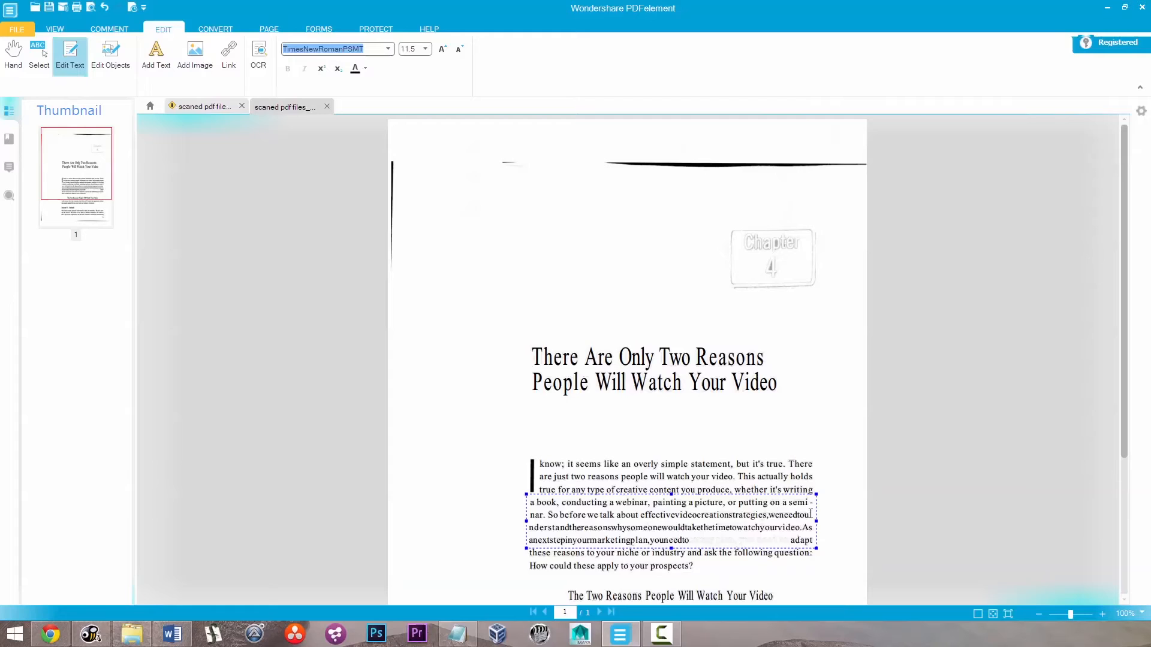
mouse_move(983, 317)
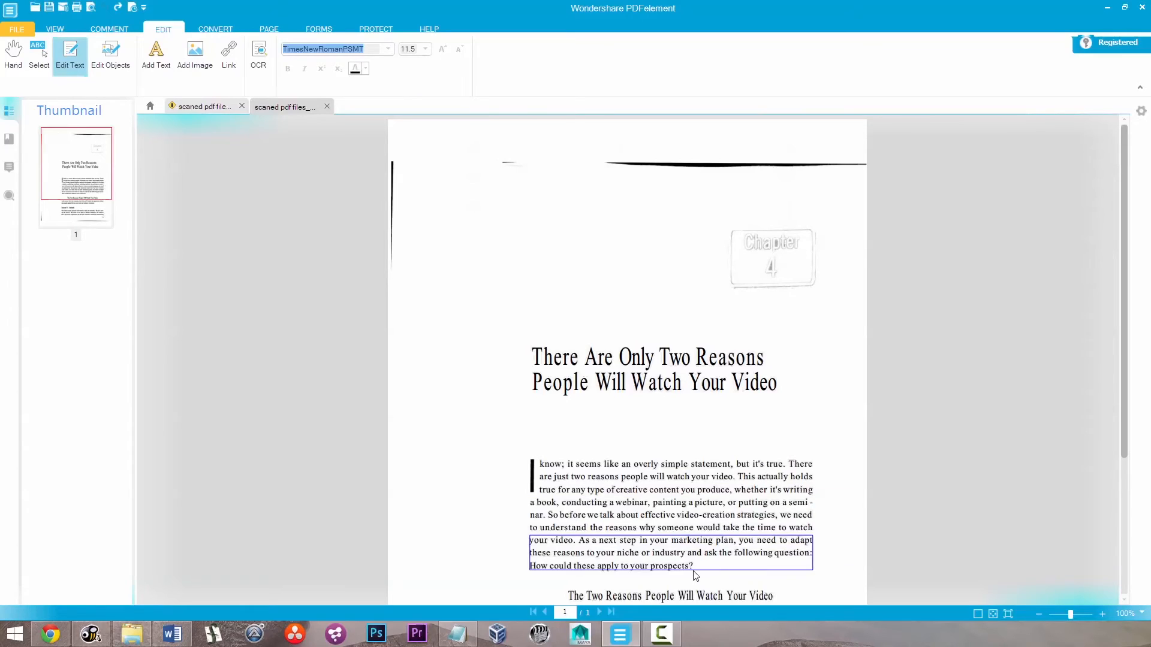
scroll(down, 3)
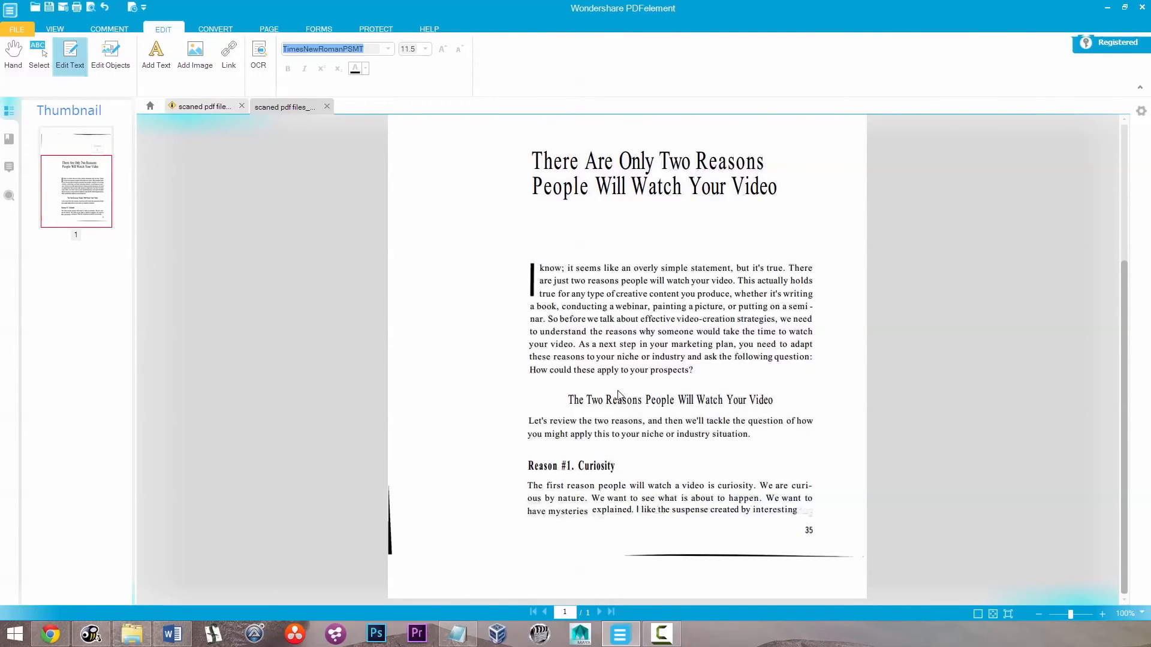
Narrow the 'Two Reasons' heading text box so it wraps onto two lines
click(669, 399)
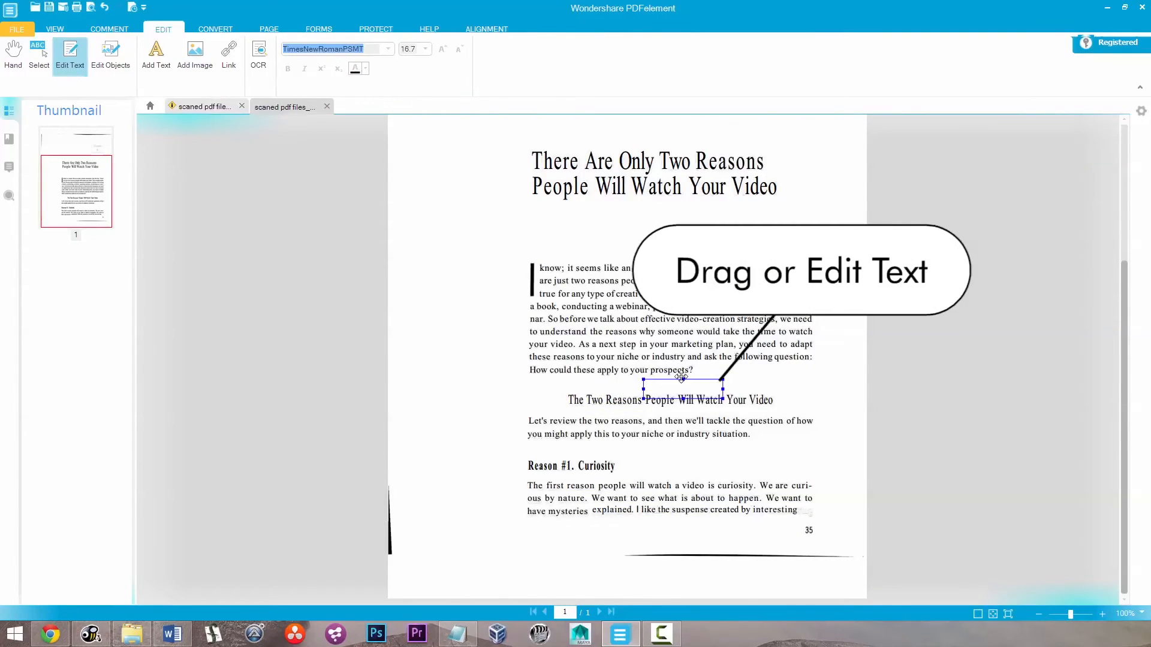
drag(681, 388, 708, 401)
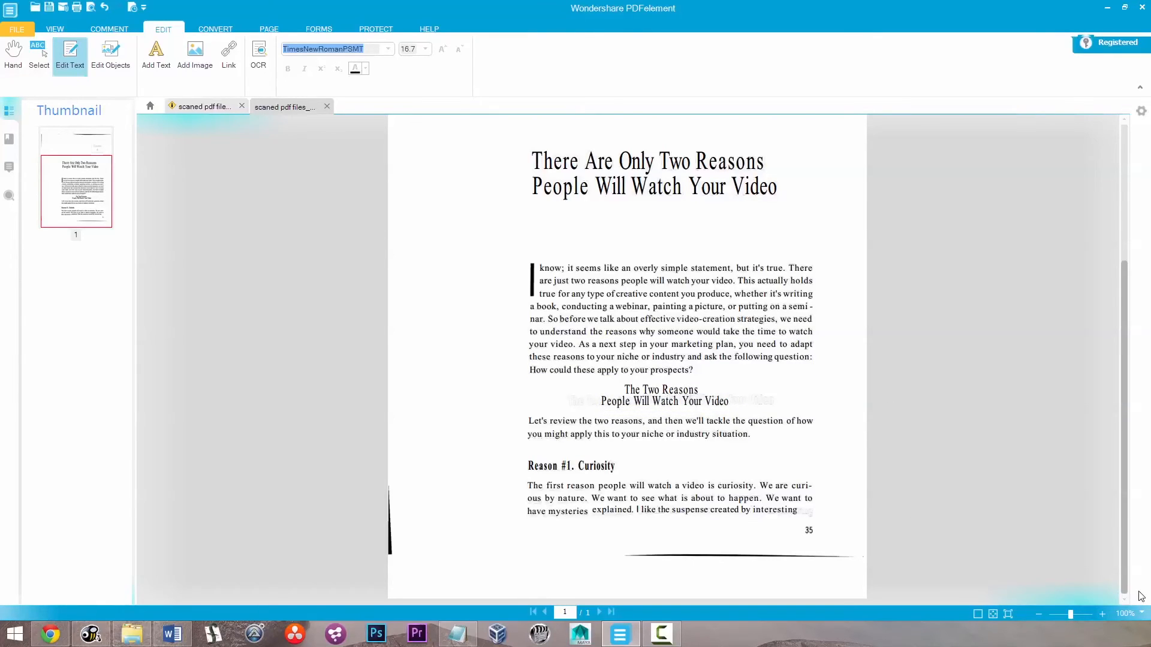
click(653, 174)
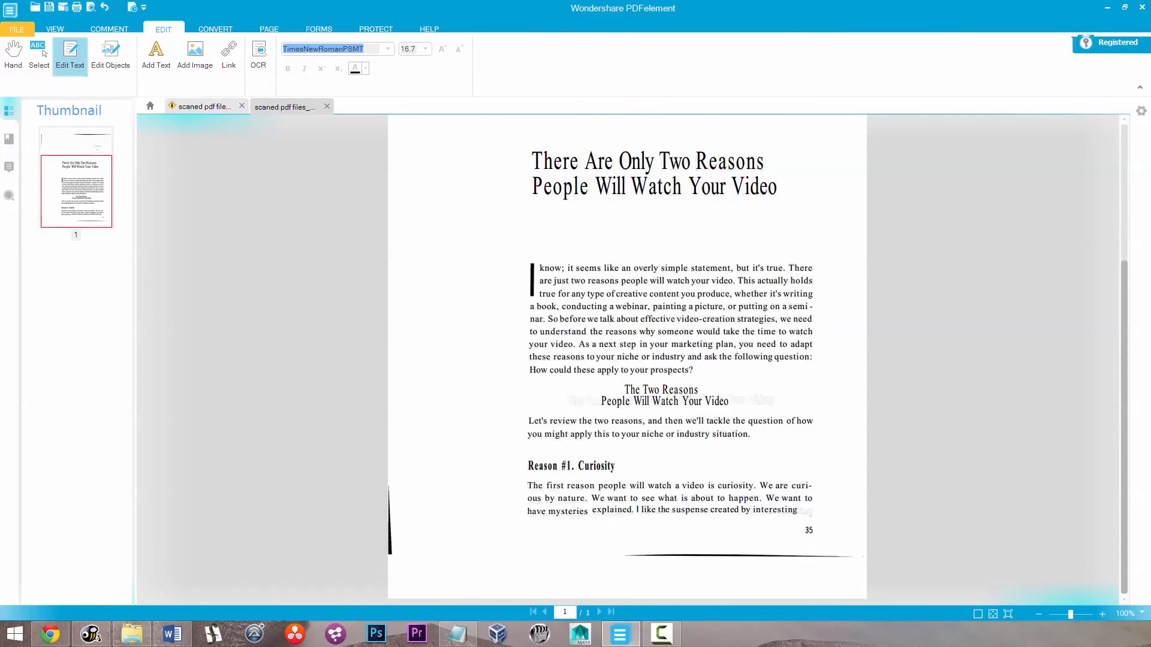
mouse_move(220, 168)
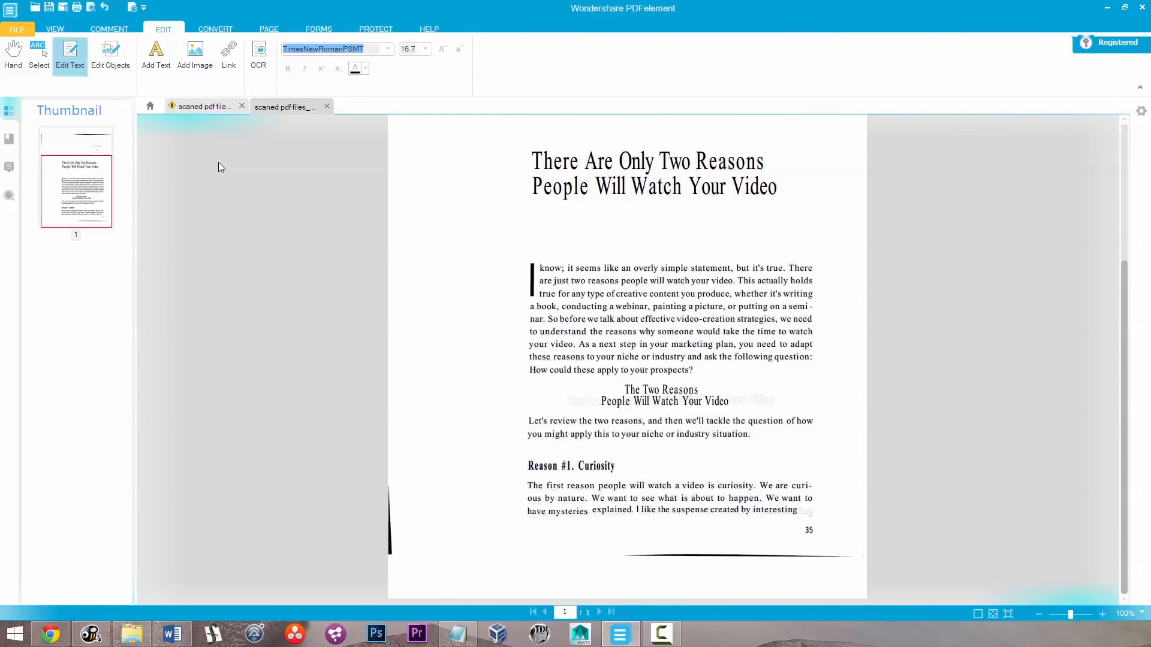
Visit the original scanned document, then return to the OCR document
click(286, 107)
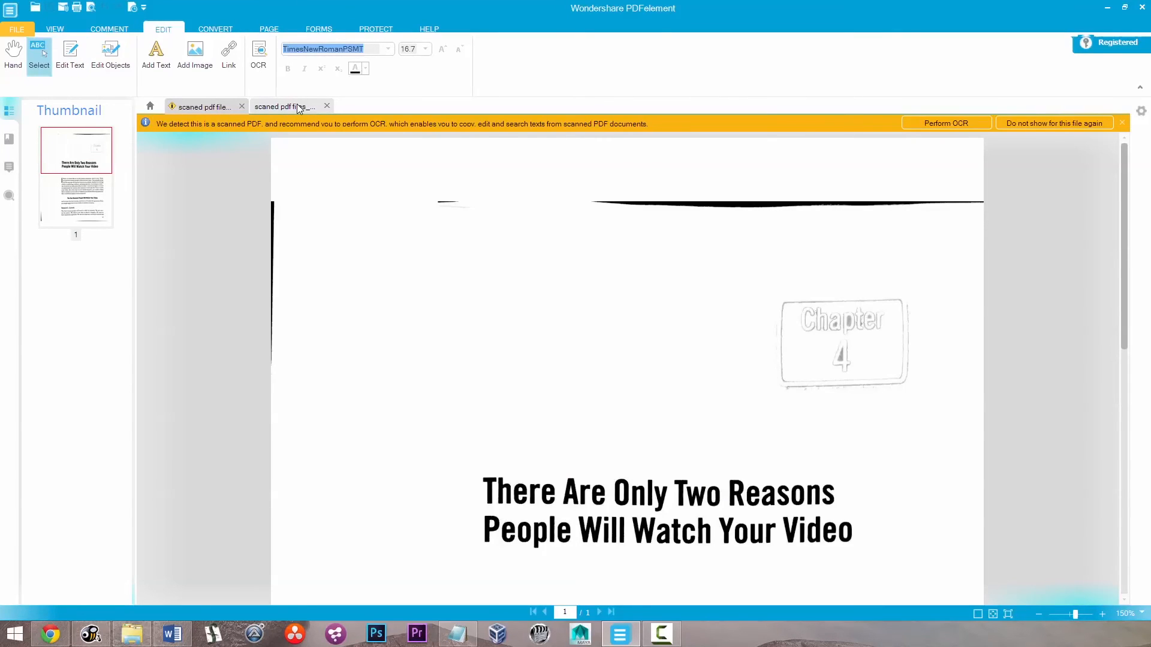
click(946, 122)
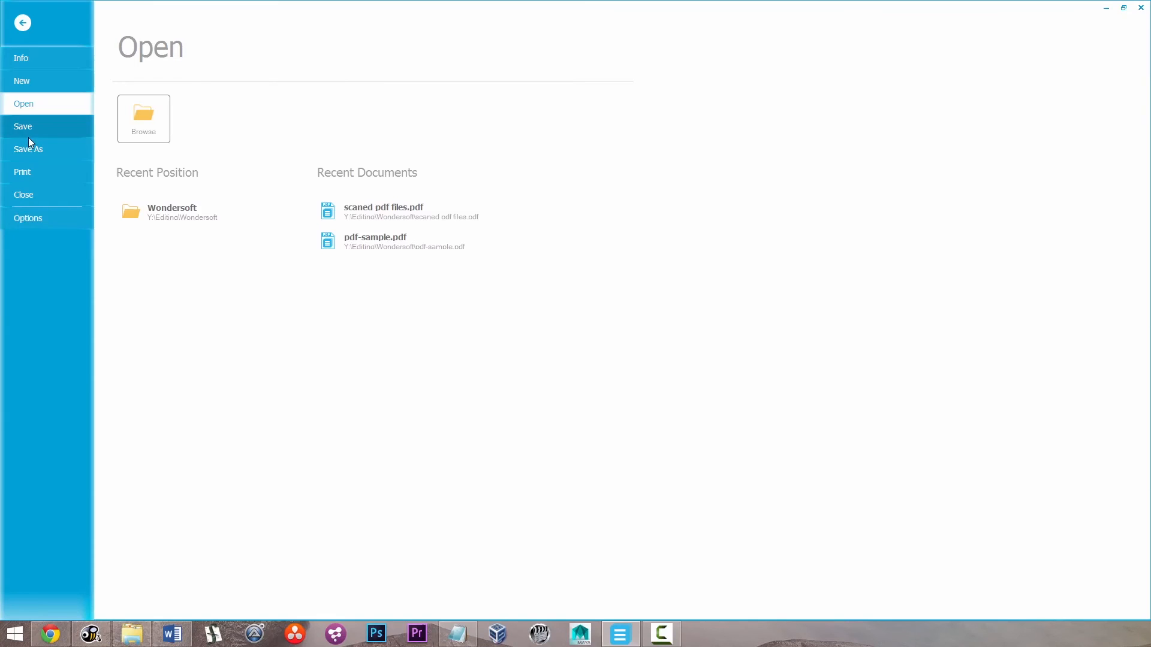
Save As 'scaned pdf files_OCR.pdf' in the current Wondersoft folder
click(28, 149)
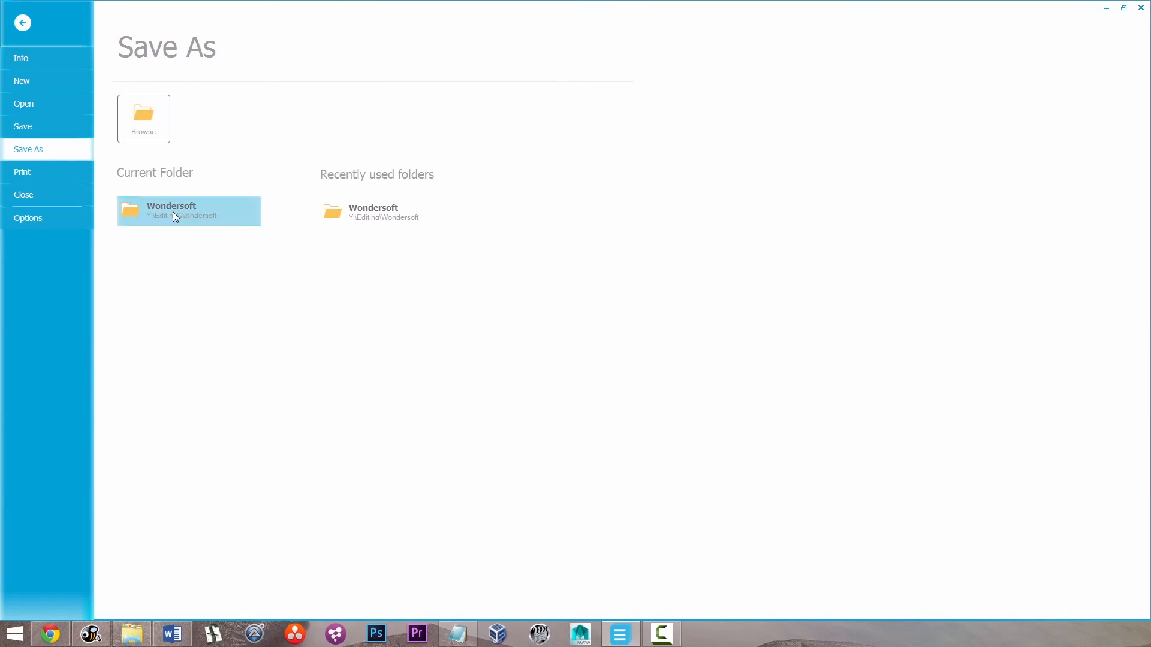
click(143, 119)
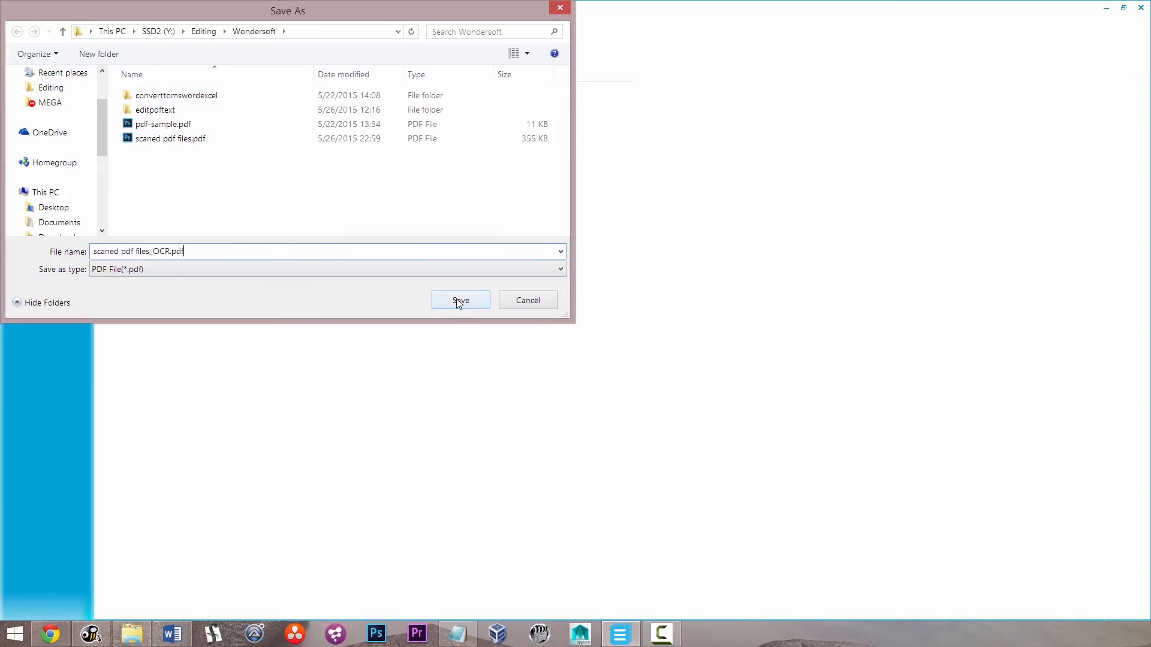
click(460, 300)
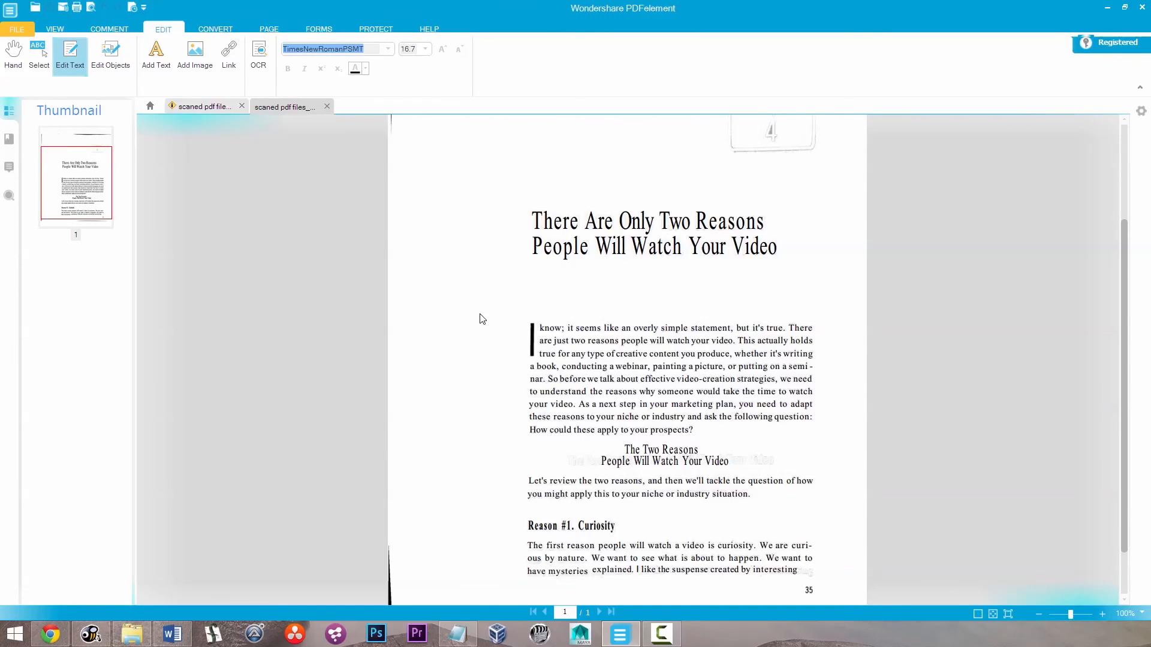